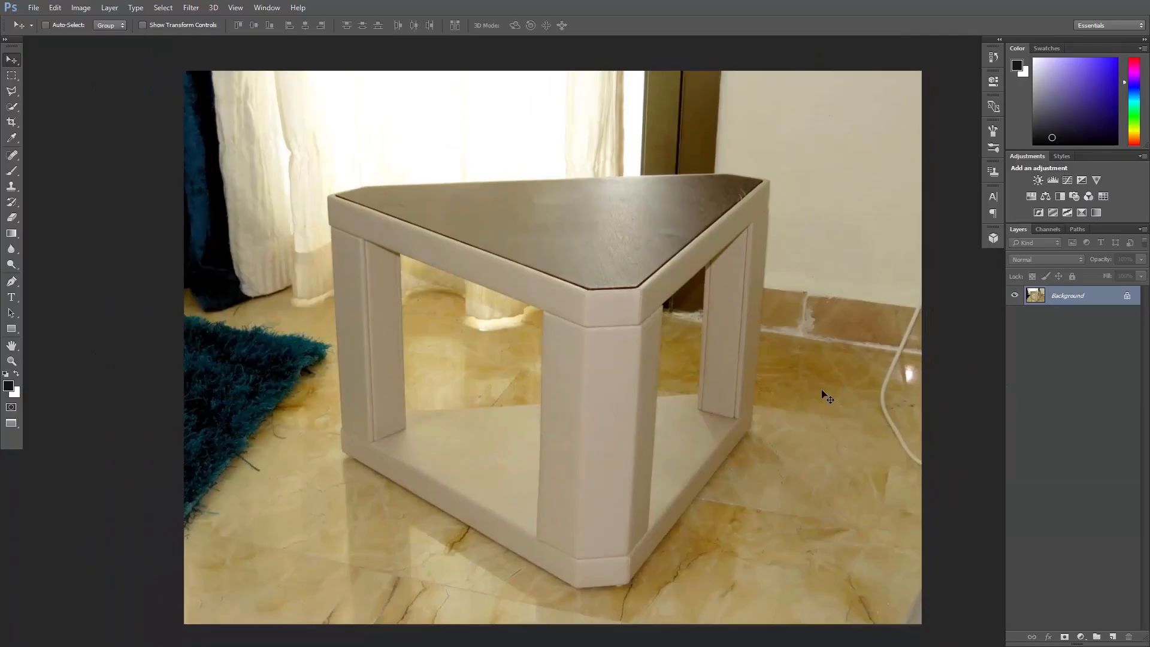
pyautogui.moveTo(707, 387)
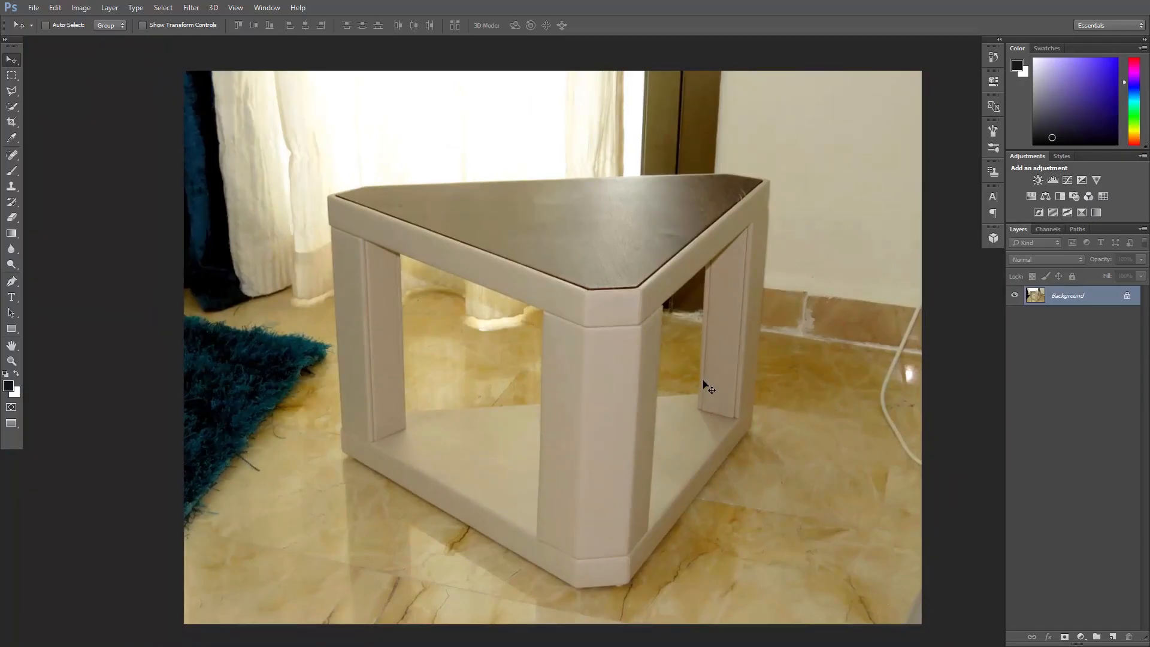
pyautogui.moveTo(858, 185)
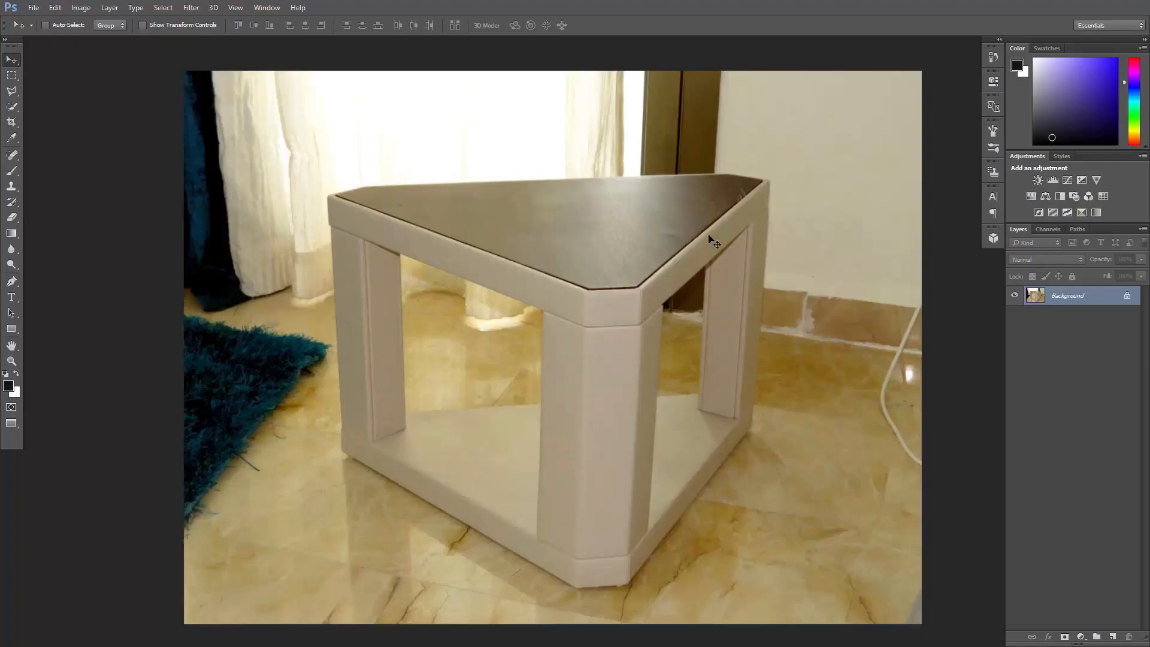
pyautogui.moveTo(56, 129)
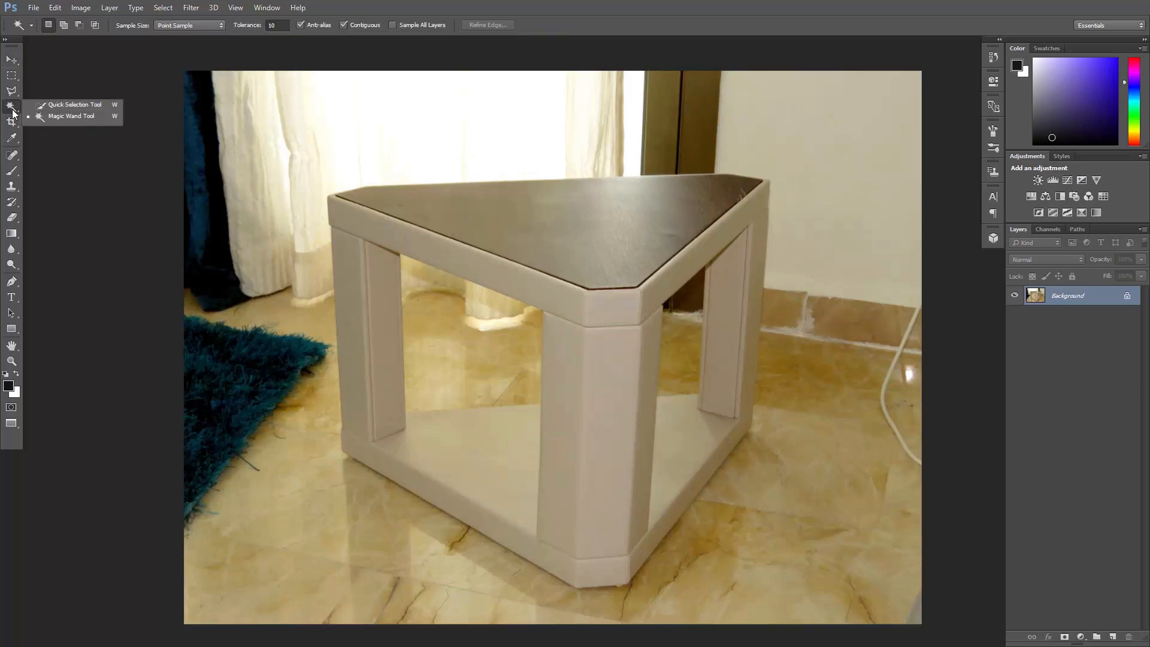
pyautogui.moveTo(73, 104)
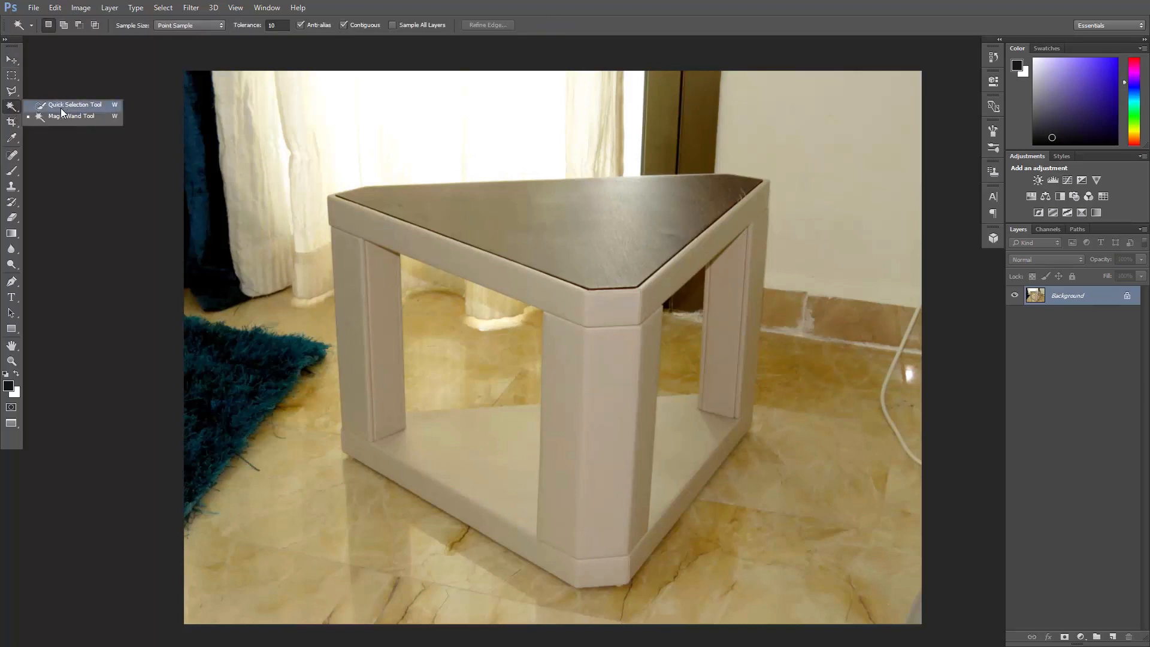
# Step: Switch to the Quick Selection Tool and select the dark tabletop and front leg
pyautogui.click(74, 104)
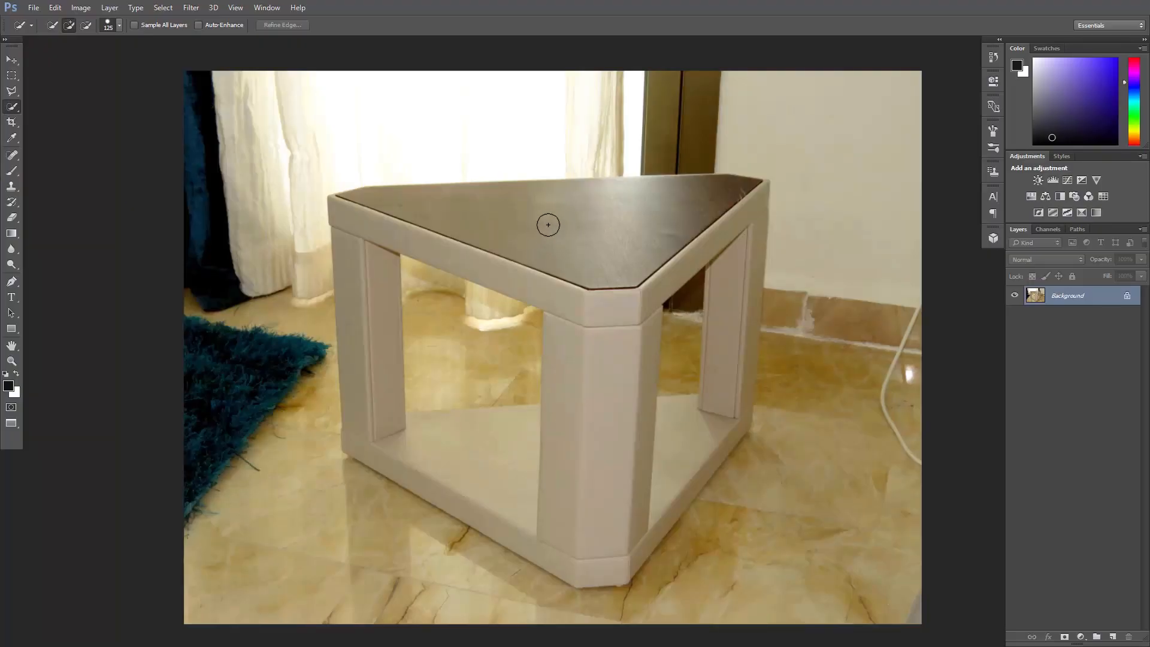
pyautogui.moveTo(551, 217)
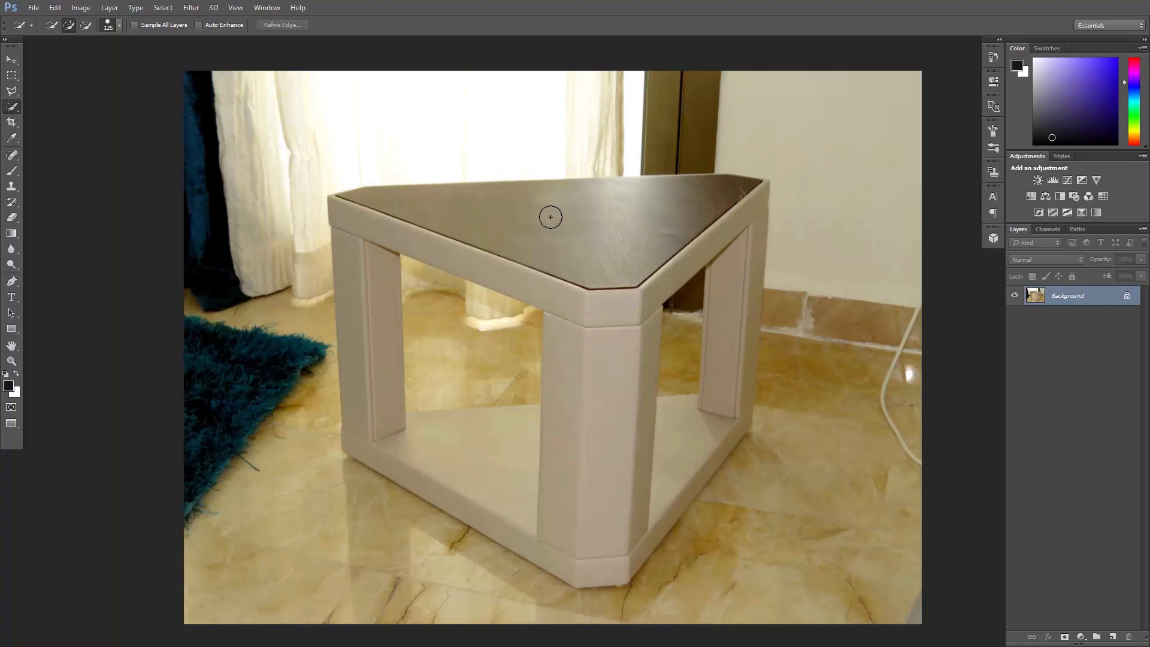
pyautogui.moveTo(568, 224)
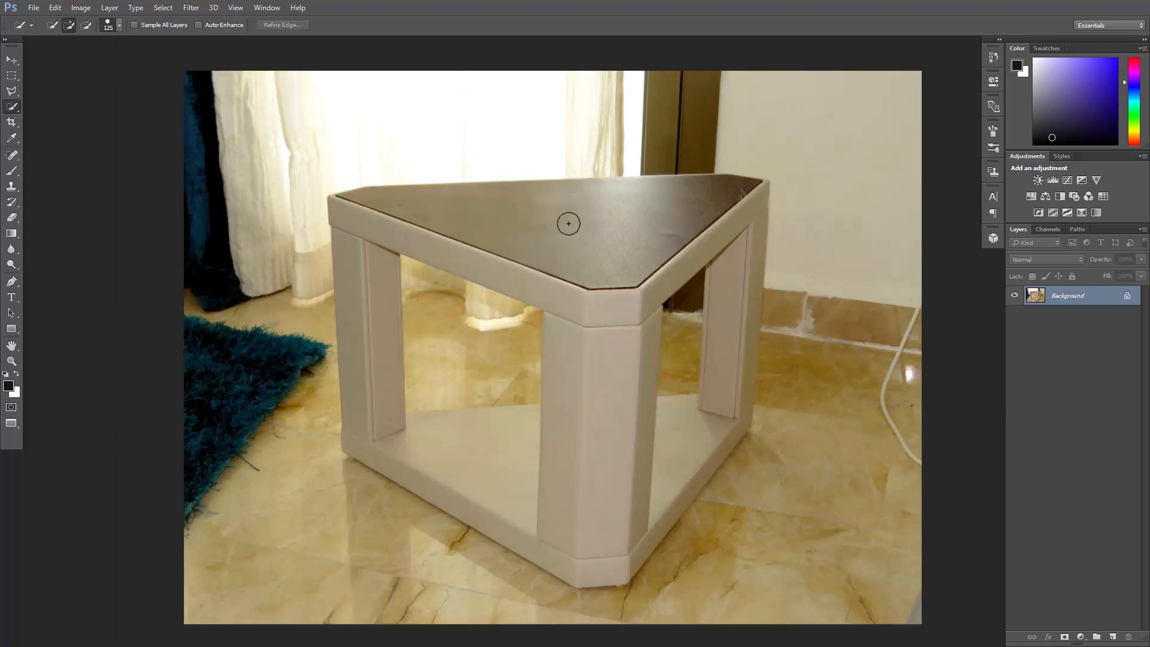
pyautogui.moveTo(560, 347)
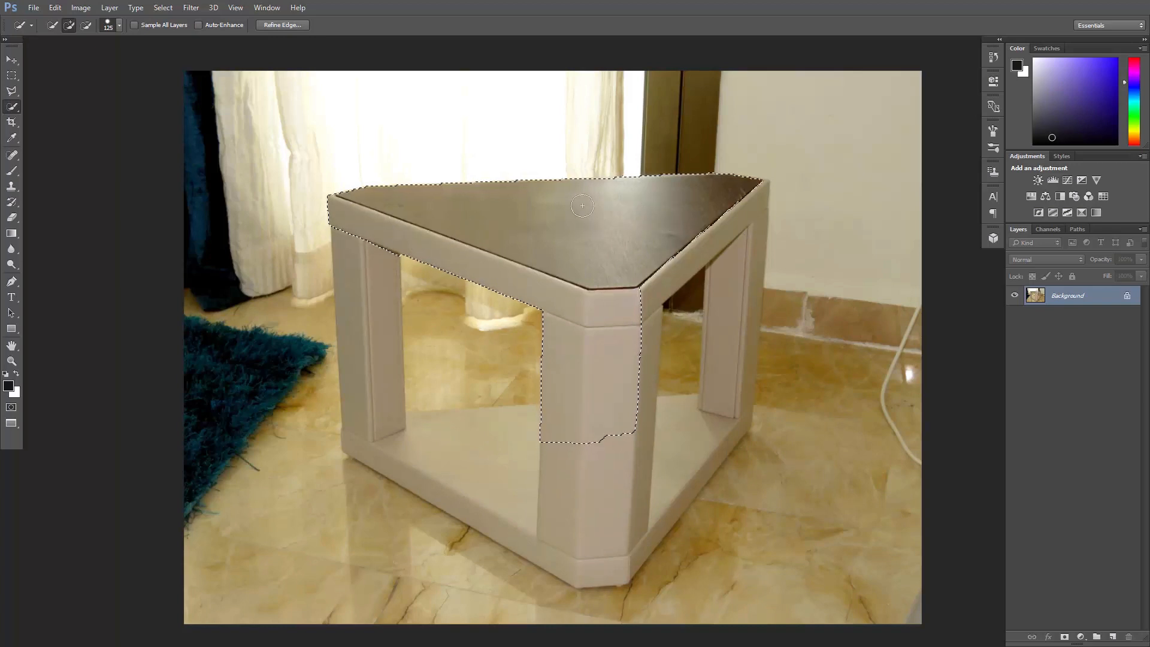
# Step: Add the remaining legs and lower frame so the selection covers the whole table
pyautogui.click(573, 485)
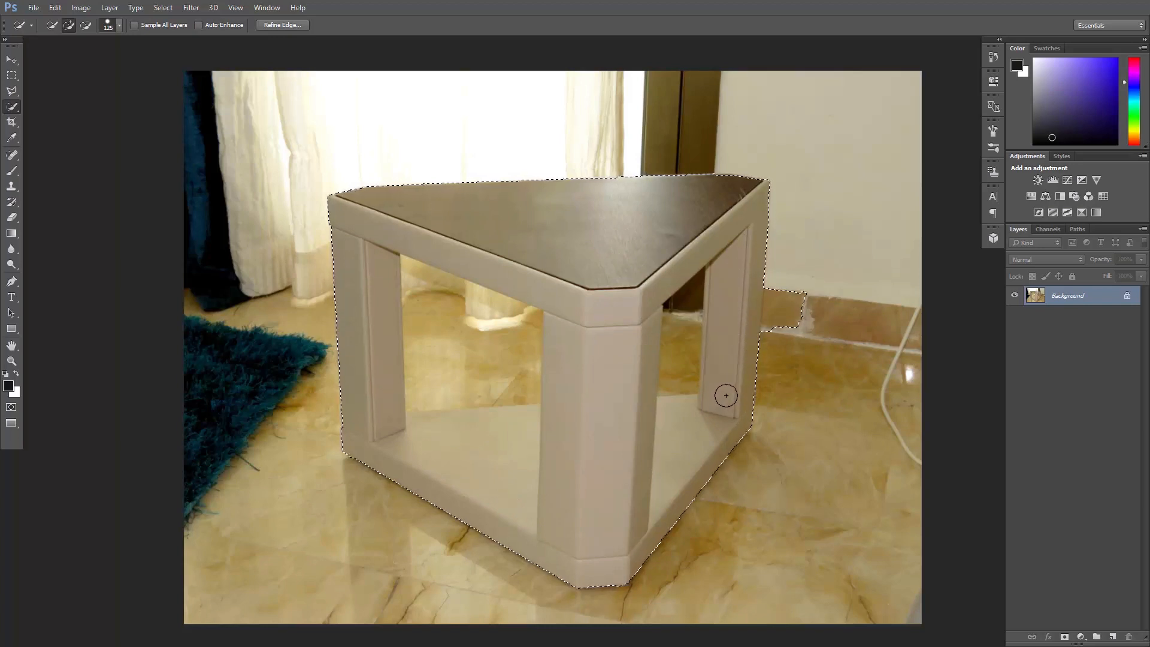
# Step: Subtract the stray wall patch beside the right leg and the floor between the legs from the selection
pyautogui.click(725, 397)
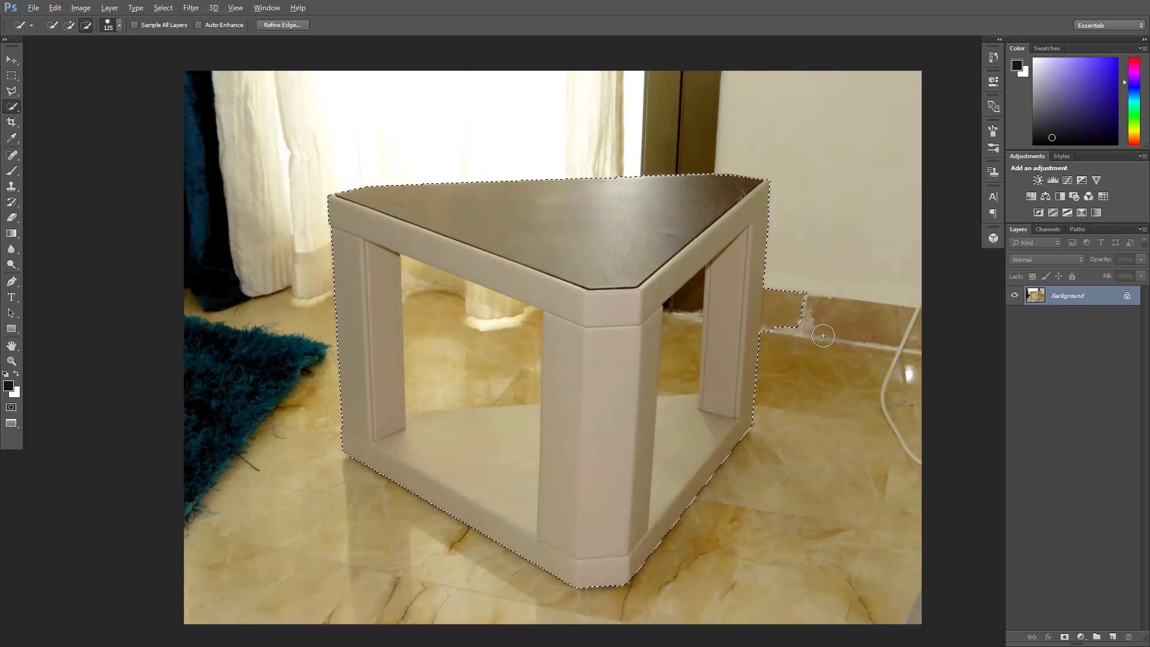
pyautogui.click(783, 281)
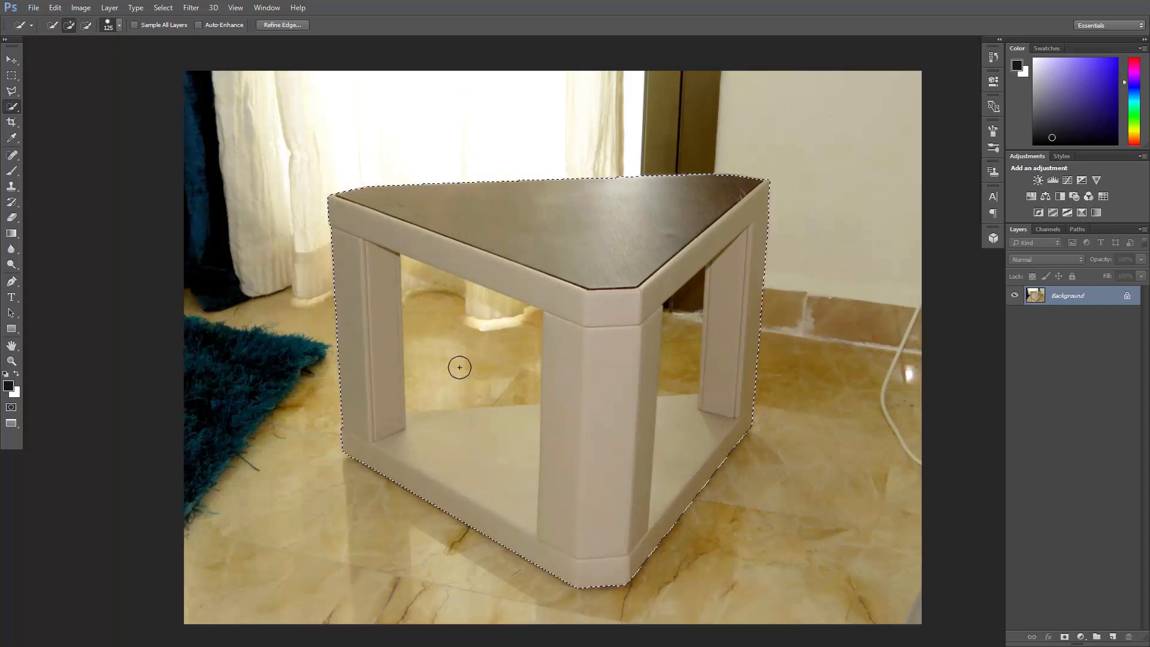
pyautogui.moveTo(678, 361)
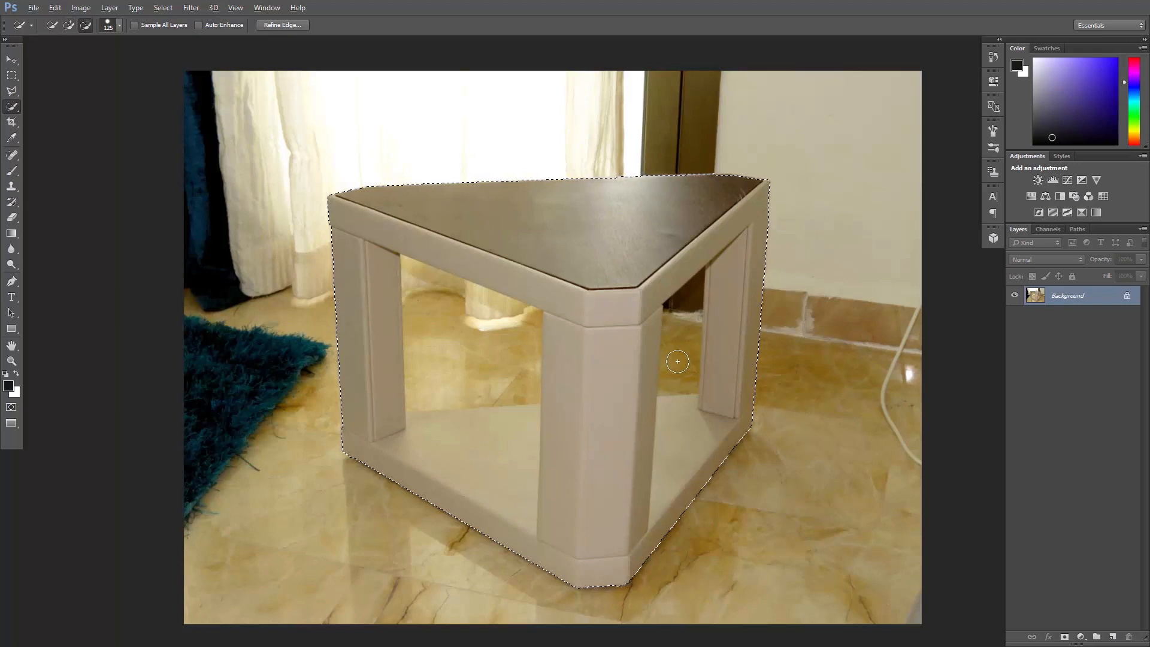
pyautogui.click(681, 366)
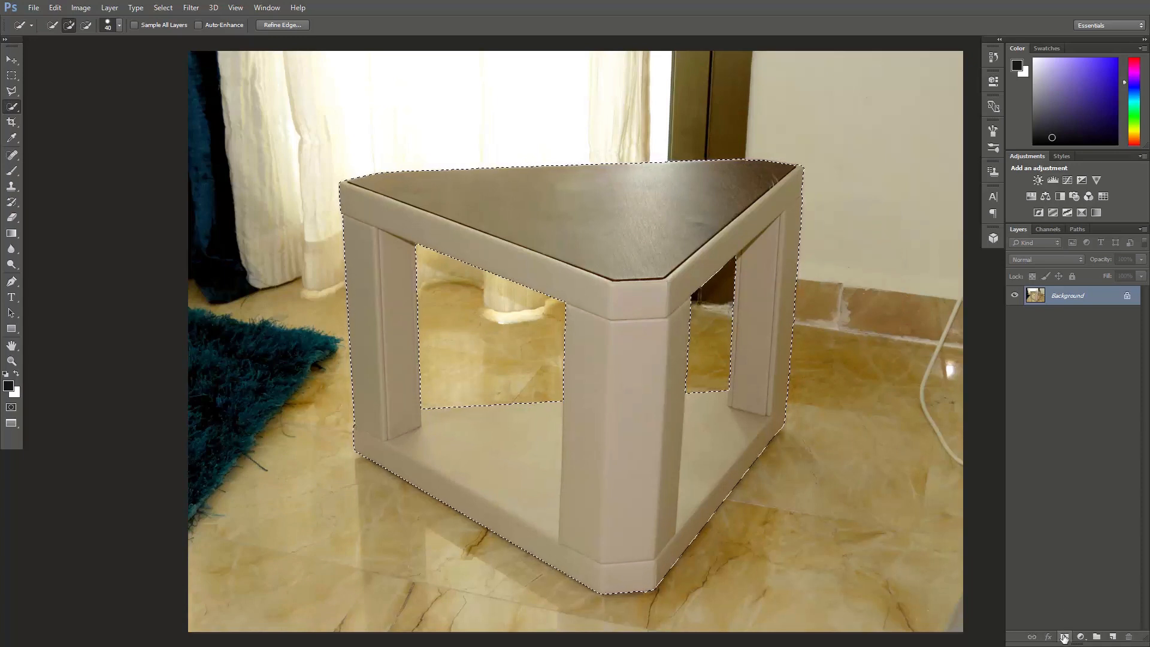
# Step: Invert the selection and add a Hue/Saturation adjustment layer with hue +35 tinting the background greenish-yellow
pyautogui.click(1063, 637)
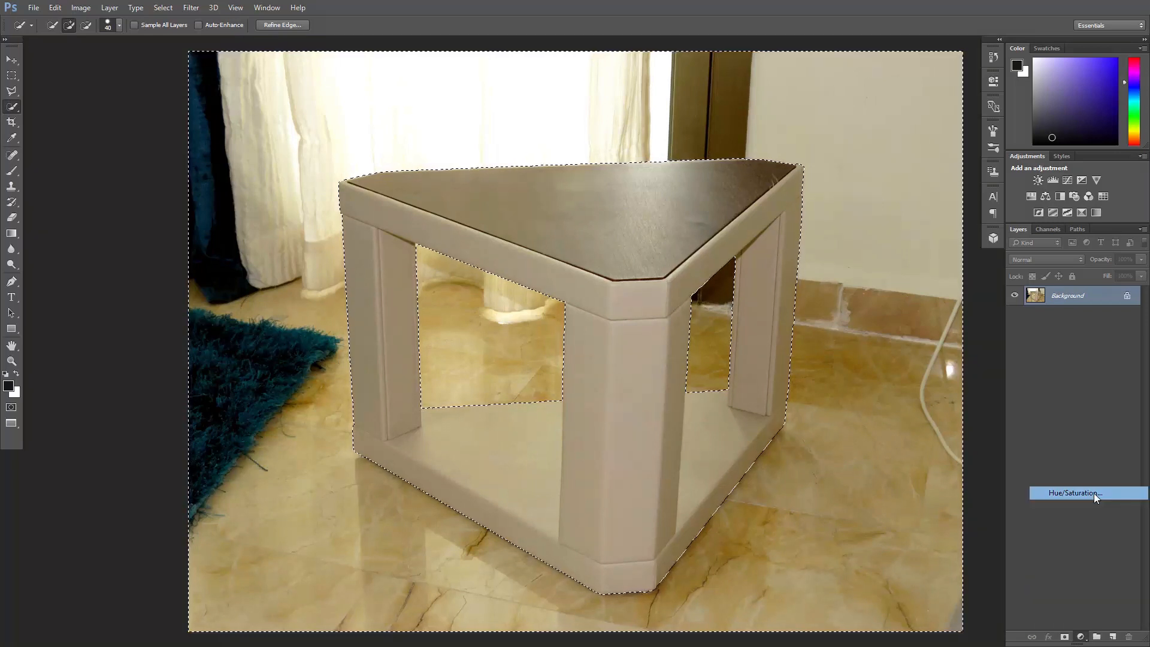
pyautogui.click(1075, 493)
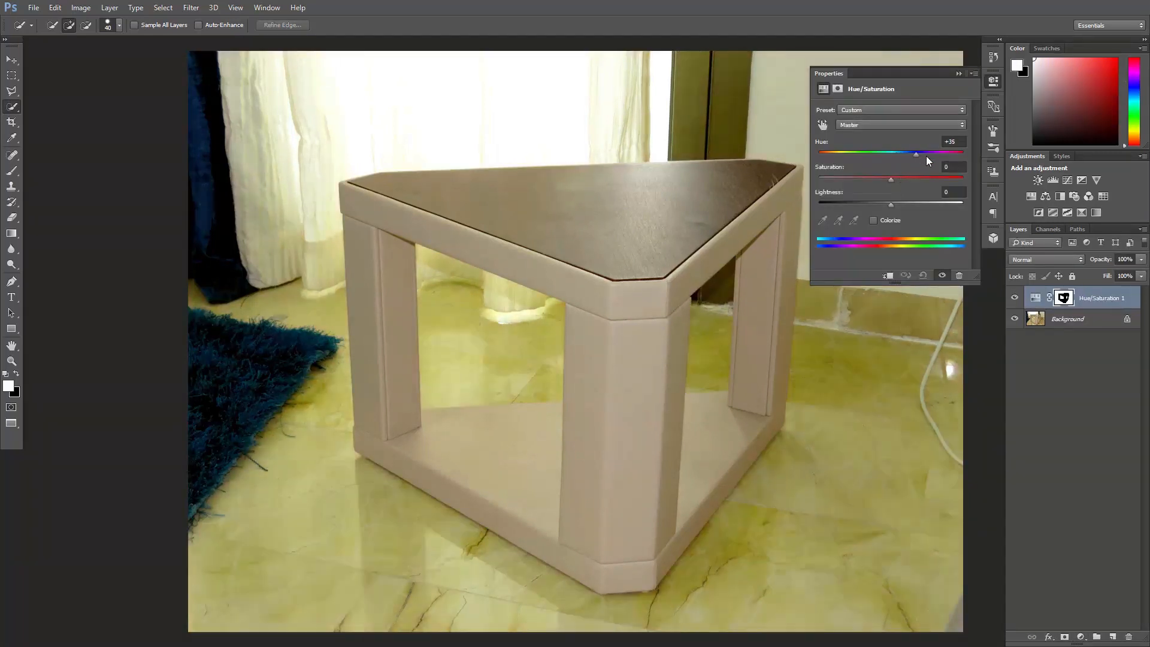